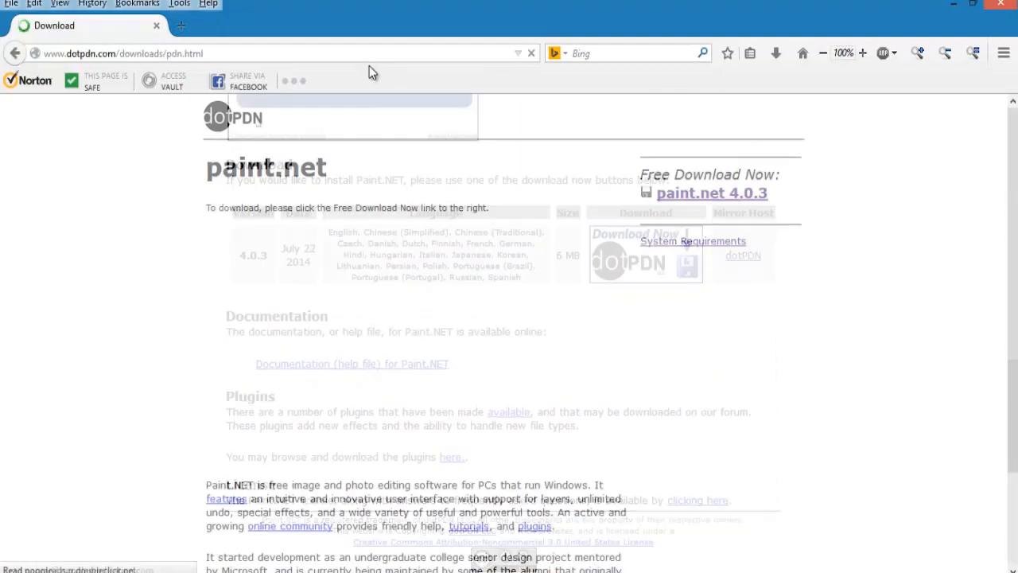
Download the paint.net 4.0.3 zip in Firefox and extract it into its own folder with 7-Zip.
{"action": "left_click", "coordinate": [713, 192]}
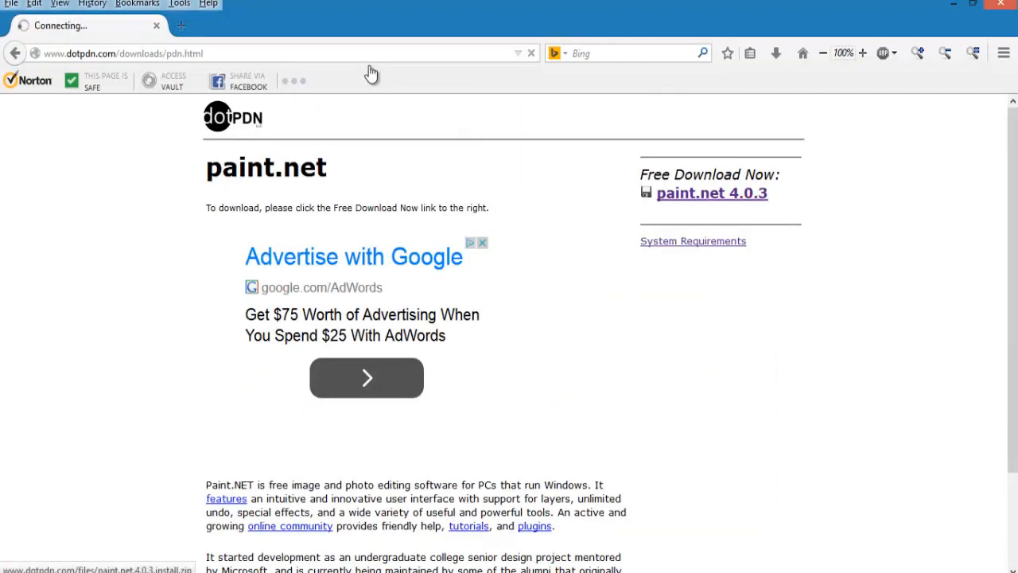
{"action": "left_click", "coordinate": [711, 192]}
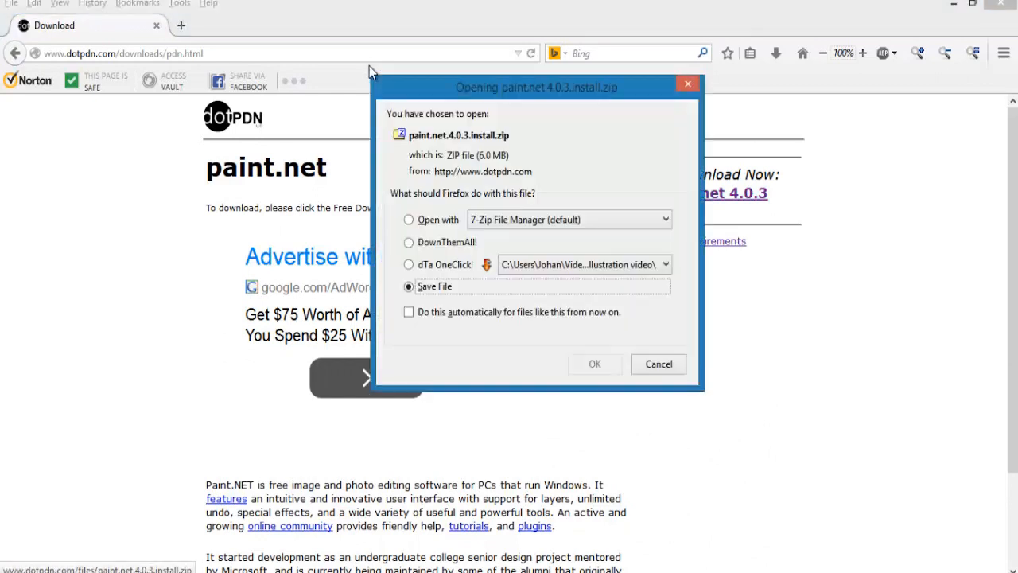
{"action": "left_click", "coordinate": [596, 363]}
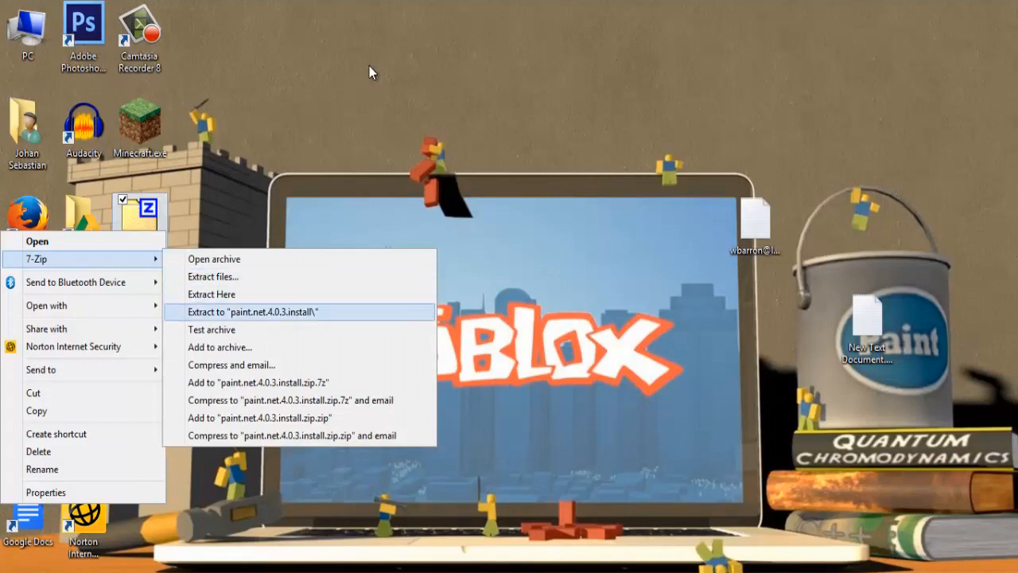
{"action": "left_click", "coordinate": [252, 310]}
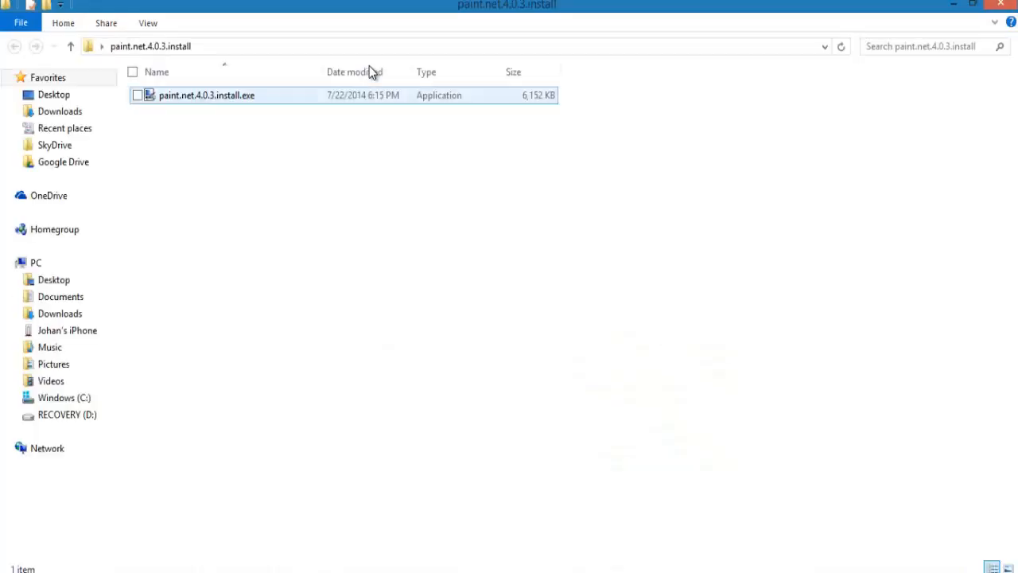
Run the paint.net 4.0.3 installer with Express settings, accept the license, and launch paint.net.
{"action": "double_click", "coordinate": [207, 95]}
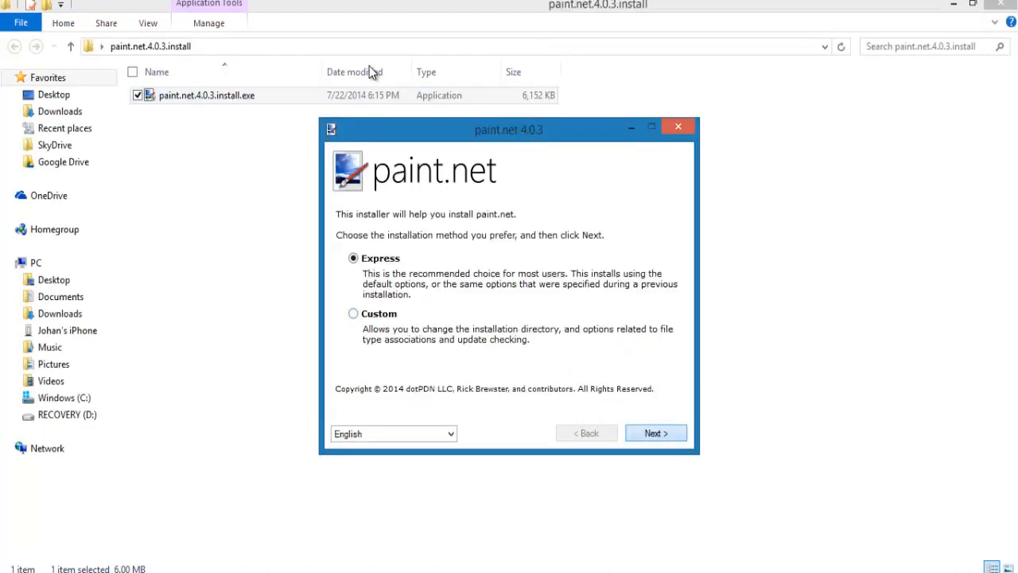
{"action": "left_click", "coordinate": [656, 433]}
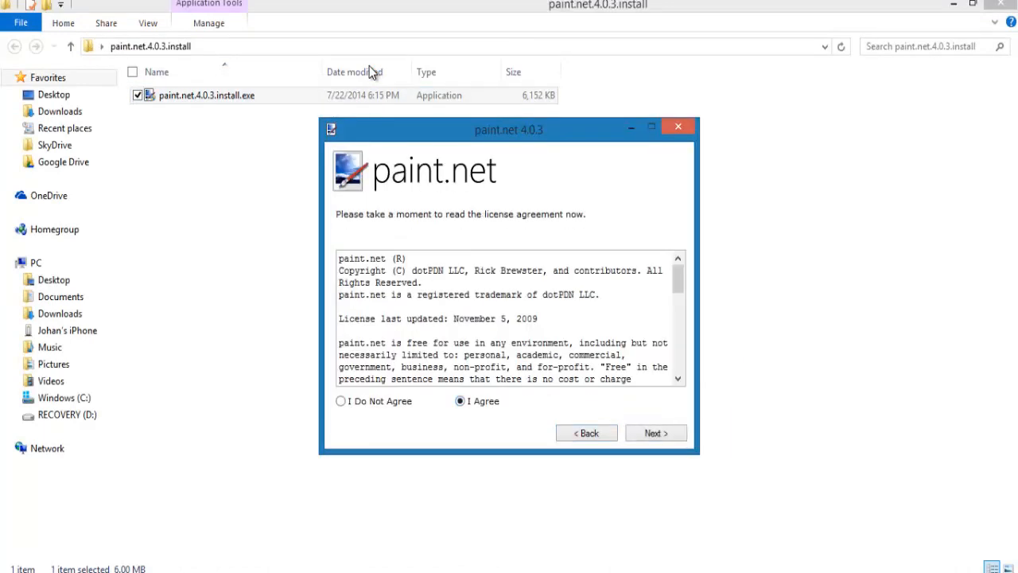
{"action": "left_click", "coordinate": [656, 433]}
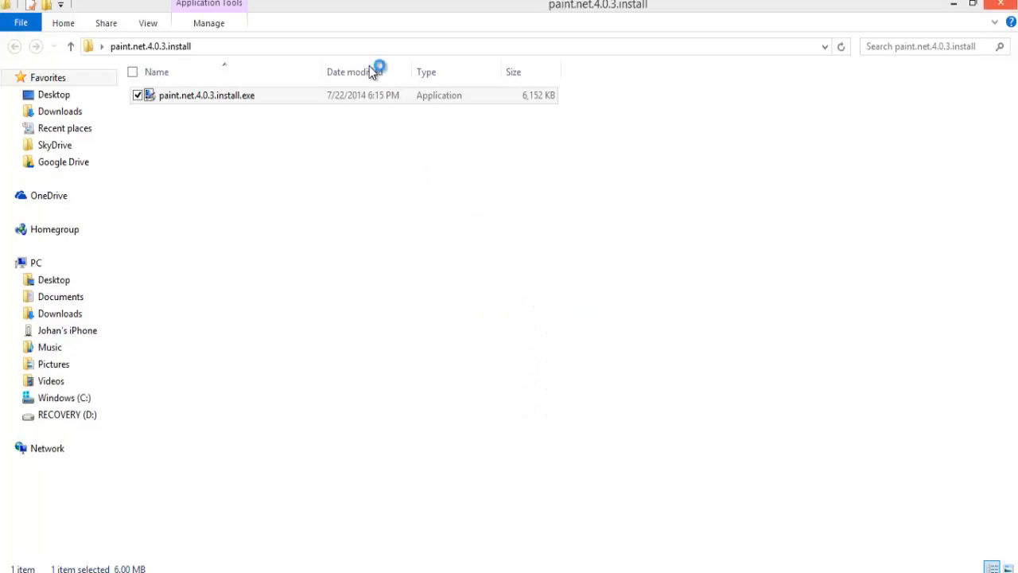
{"action": "double_click", "coordinate": [207, 95]}
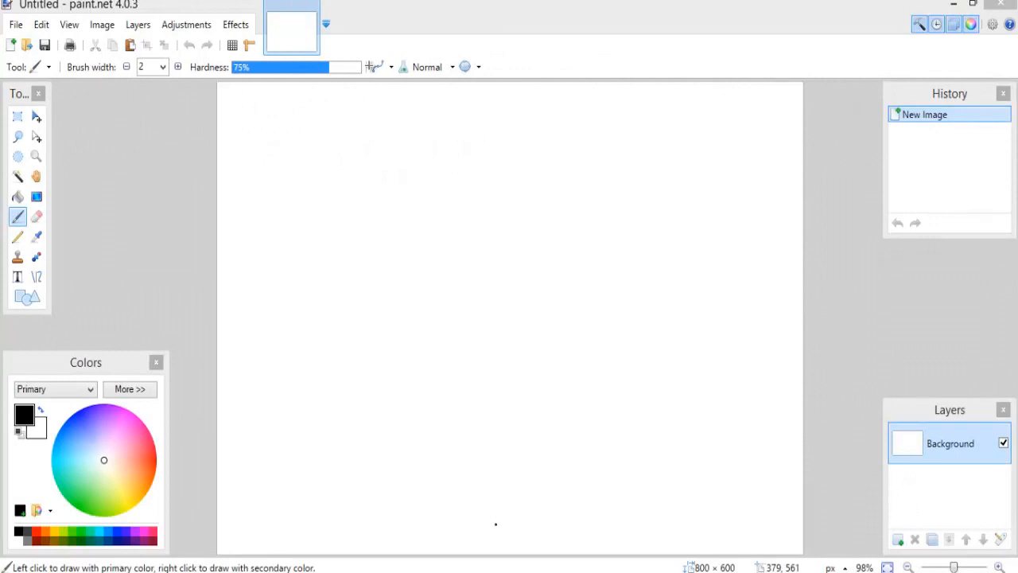
Resize the blank image to 1280 × 720 with Maintain aspect ratio unchecked.
{"action": "left_click", "coordinate": [497, 523]}
{"action": "type", "text": "1280"}
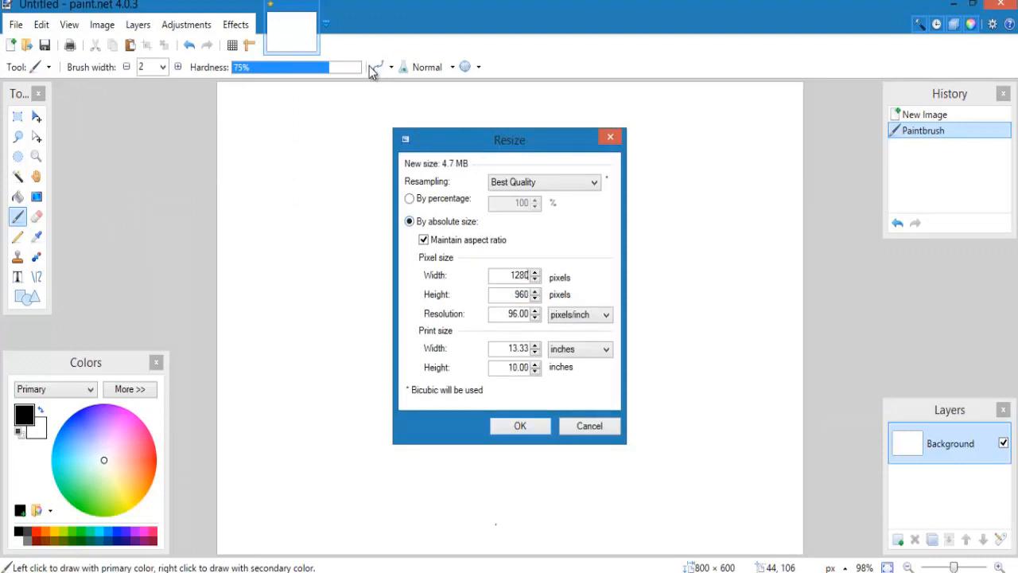
{"action": "left_click", "coordinate": [423, 239]}
{"action": "type", "text": "720"}
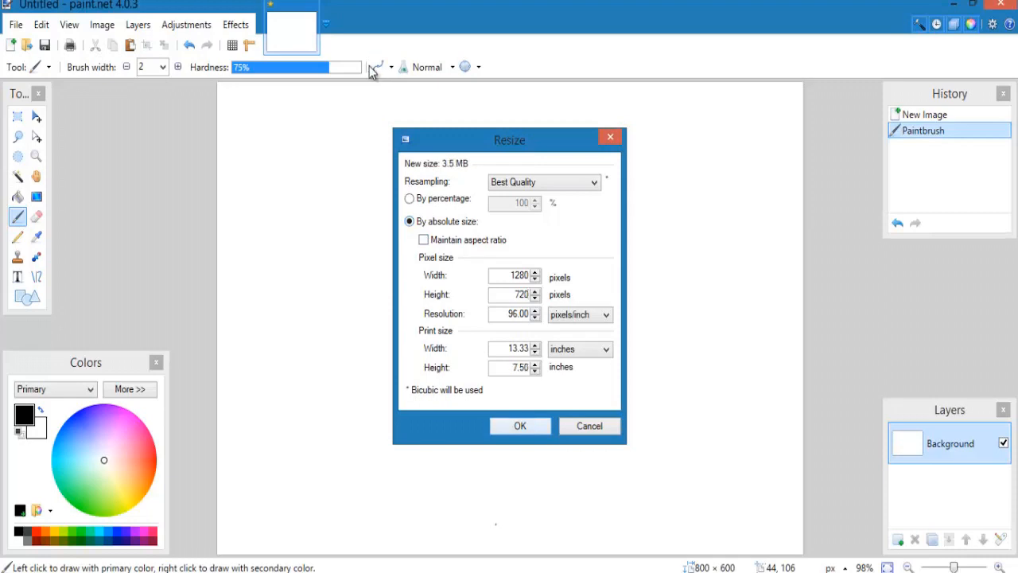
{"action": "left_click", "coordinate": [519, 427]}
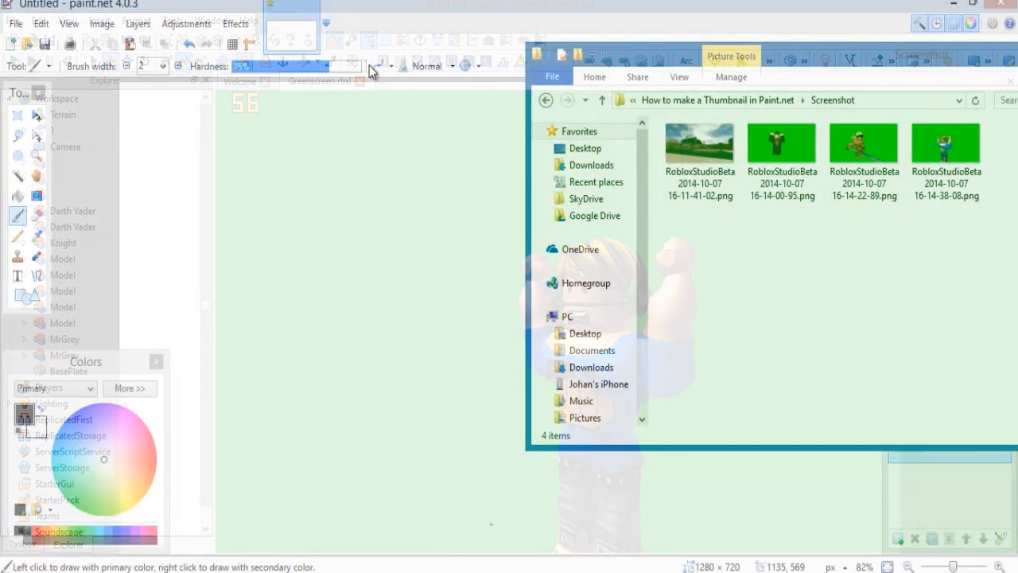
Add the Roblox scene screenshot as a new layer and scale it to cover the canvas.
{"action": "left_click", "coordinate": [700, 152]}
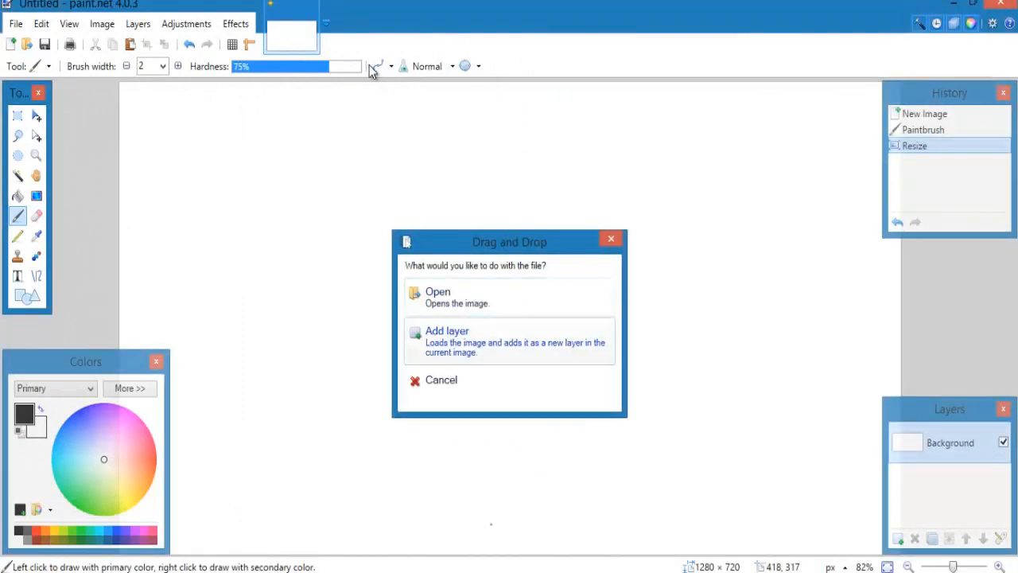
{"action": "left_click", "coordinate": [446, 341]}
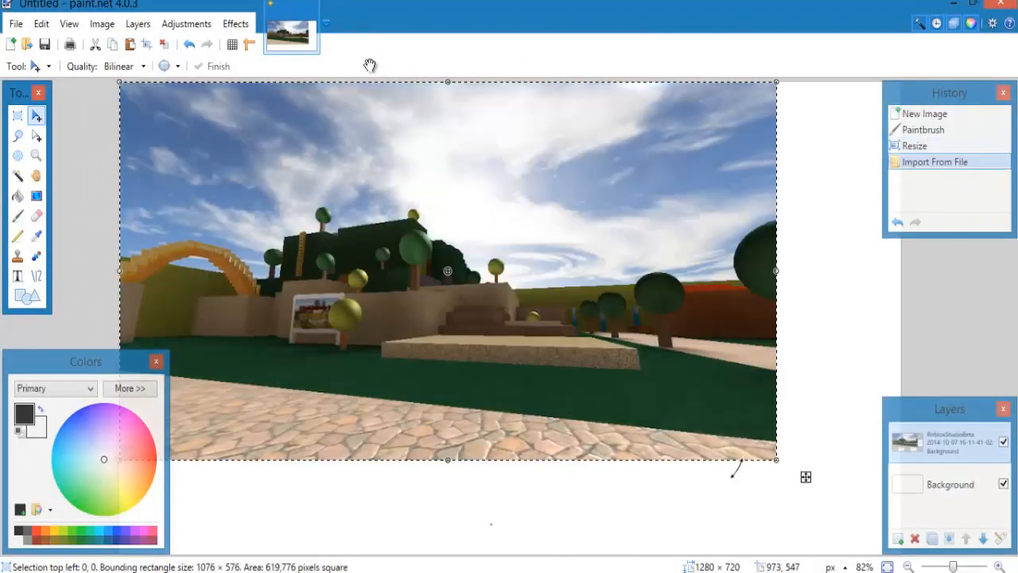
{"action": "left_click_drag", "start_coordinate": [777, 458], "coordinate": [796, 485]}
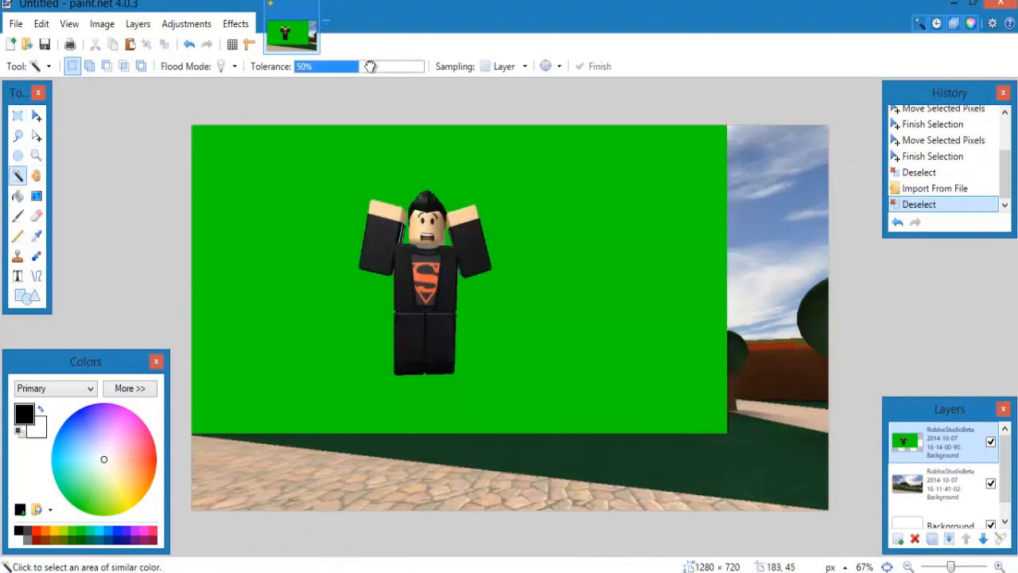
Magic Wand away the green backgrounds around the characters and delete the extra layer.
{"action": "left_click", "coordinate": [294, 162]}
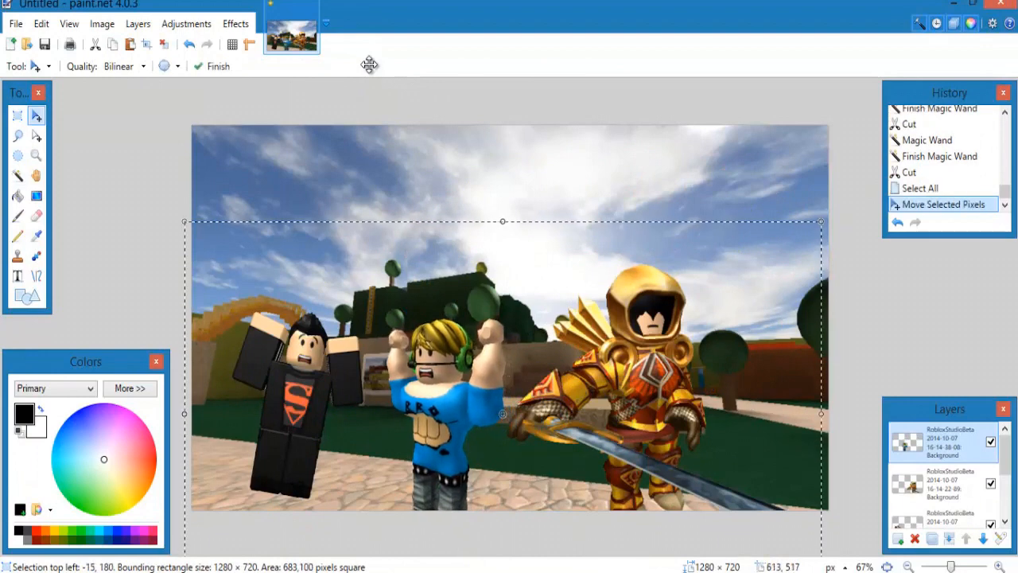
{"action": "left_click", "coordinate": [897, 538]}
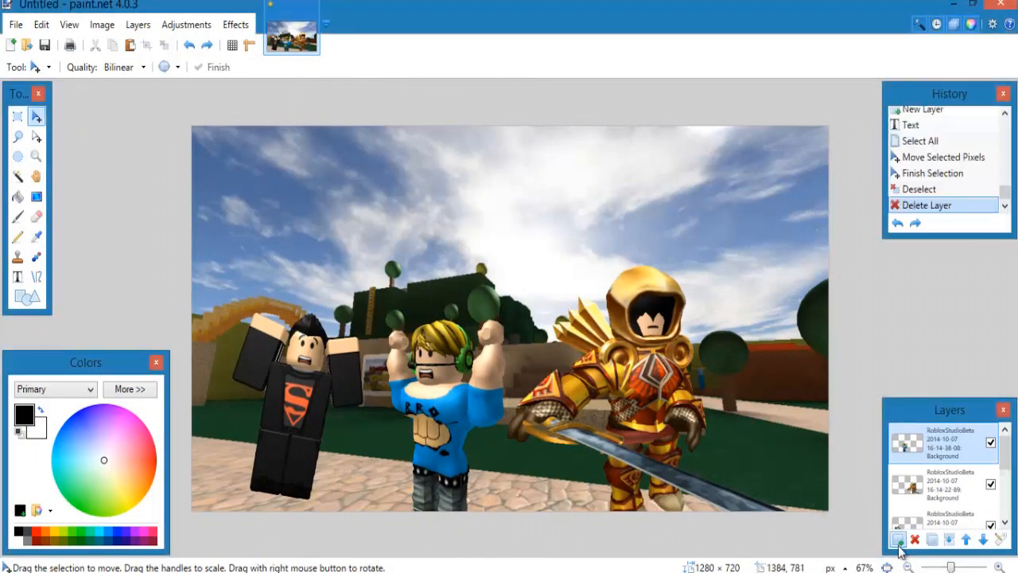
On a new layer, add title text reading 'Battle Of The B' across the top.
{"action": "left_click", "coordinate": [897, 540]}
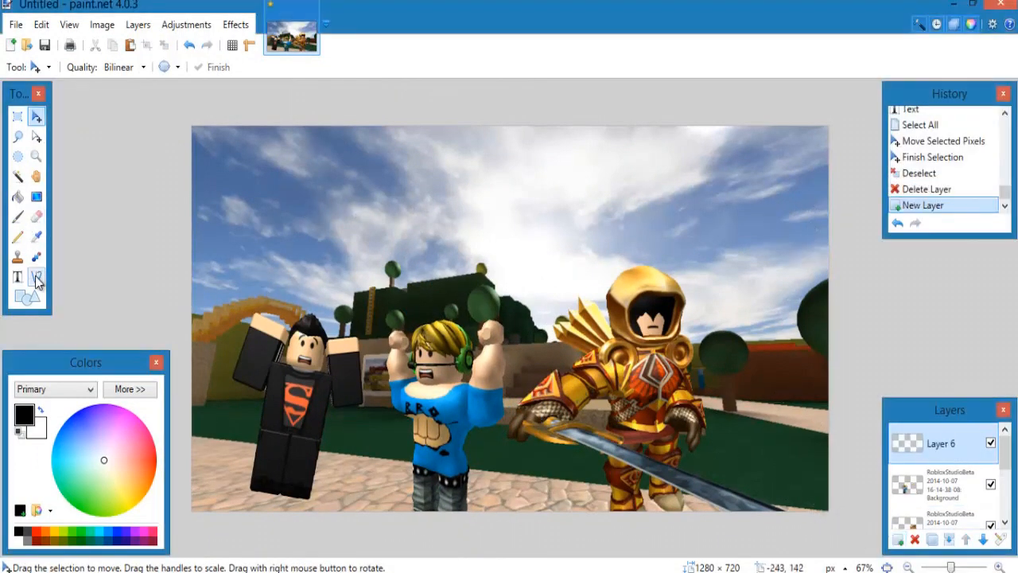
{"action": "left_click", "coordinate": [18, 277]}
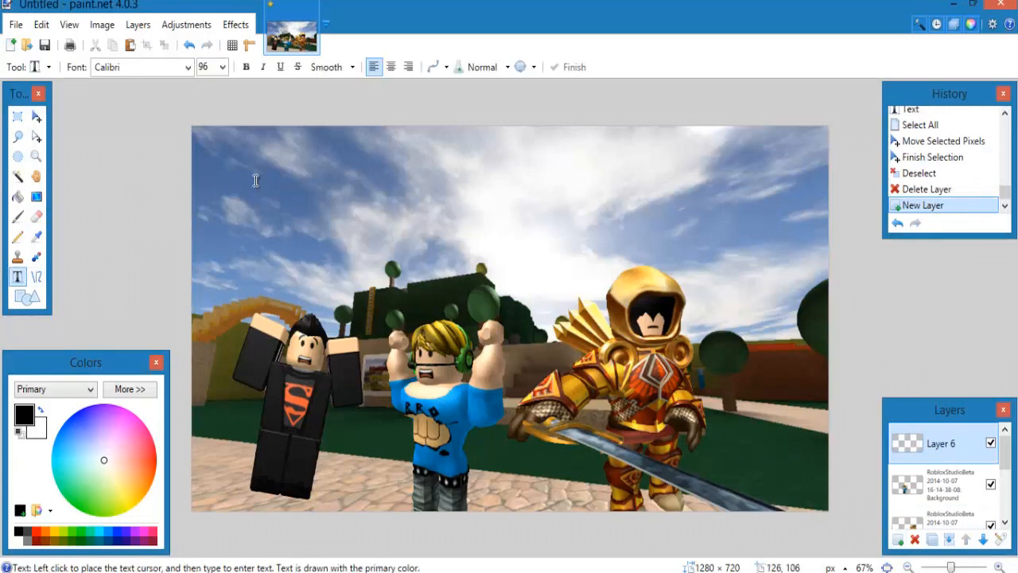
{"action": "type", "text": "Battle O"}
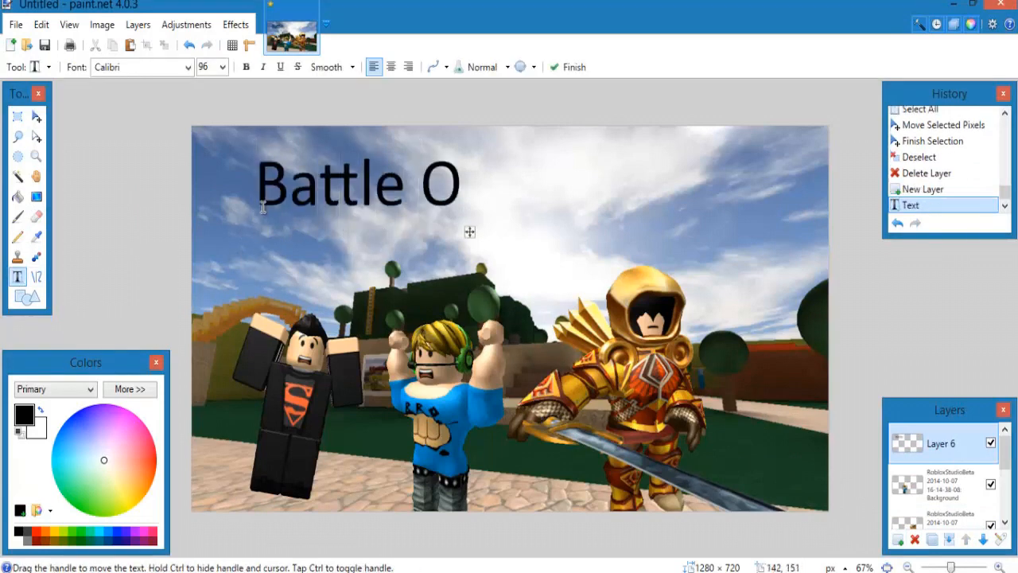
{"action": "type", "text": "f The B"}
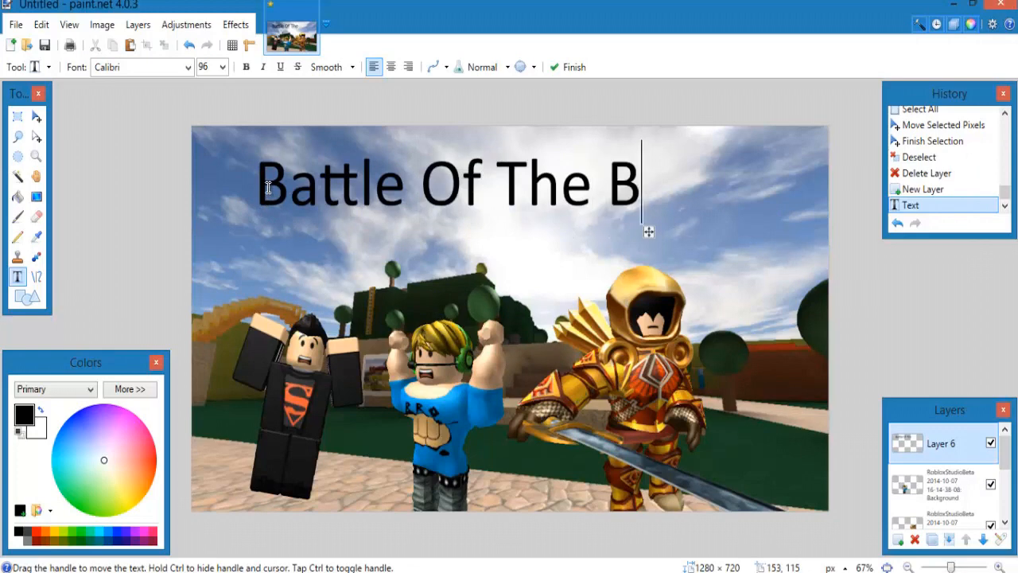